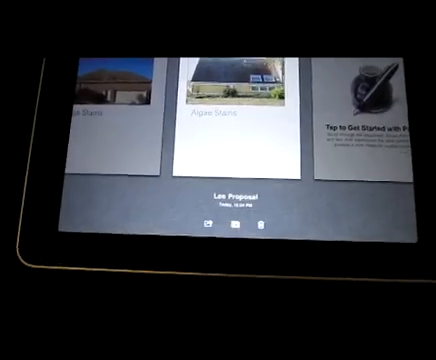
# Start a new document from the browser's + button, bringing up the template chooser
pyautogui.hscroll(-3)
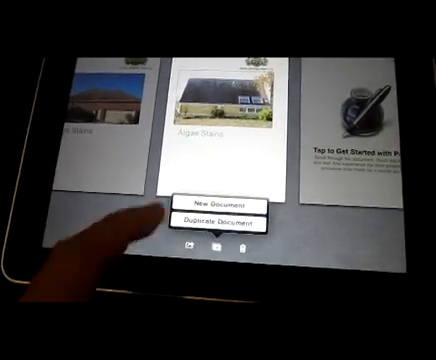
pyautogui.click(220, 198)
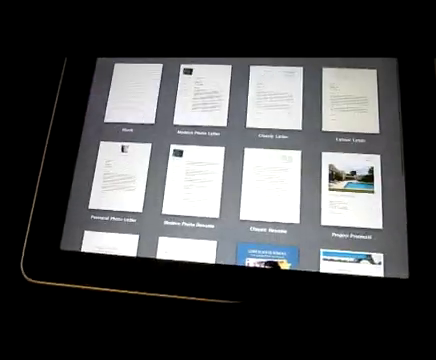